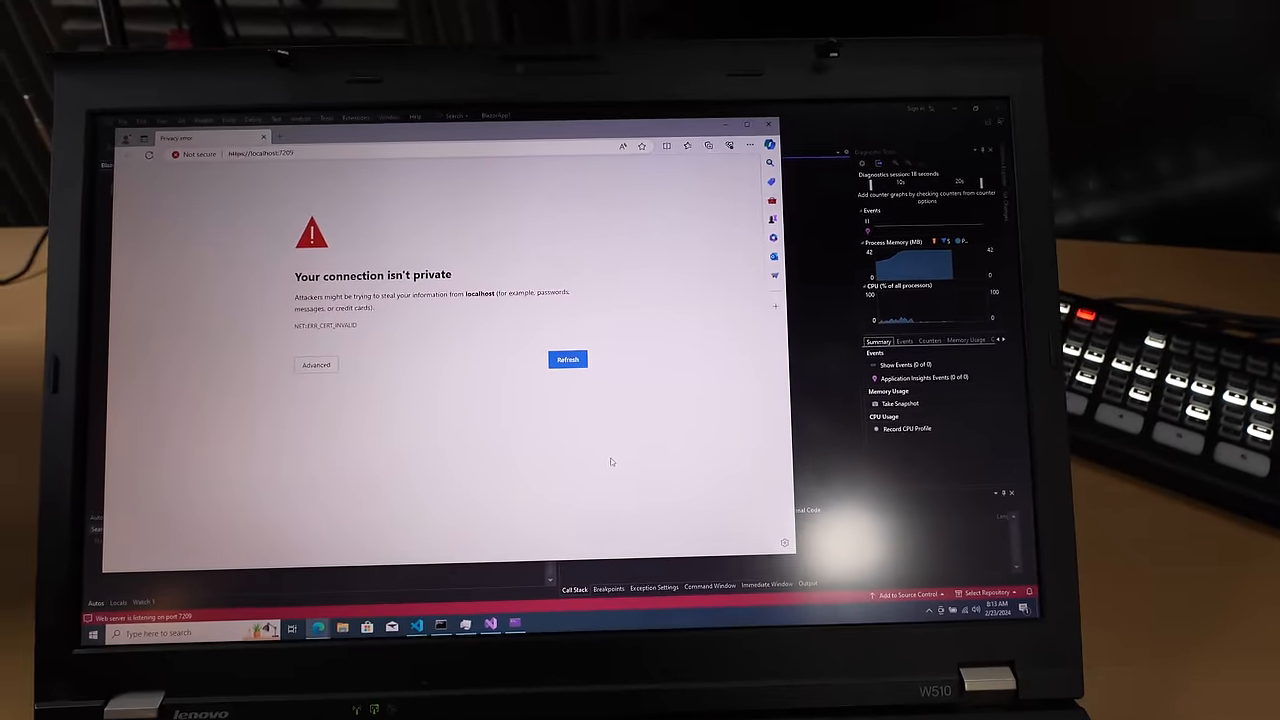
Step: Proceed past the localhost privacy warning and open the Blazor app's Weather page
left_click(567, 359)
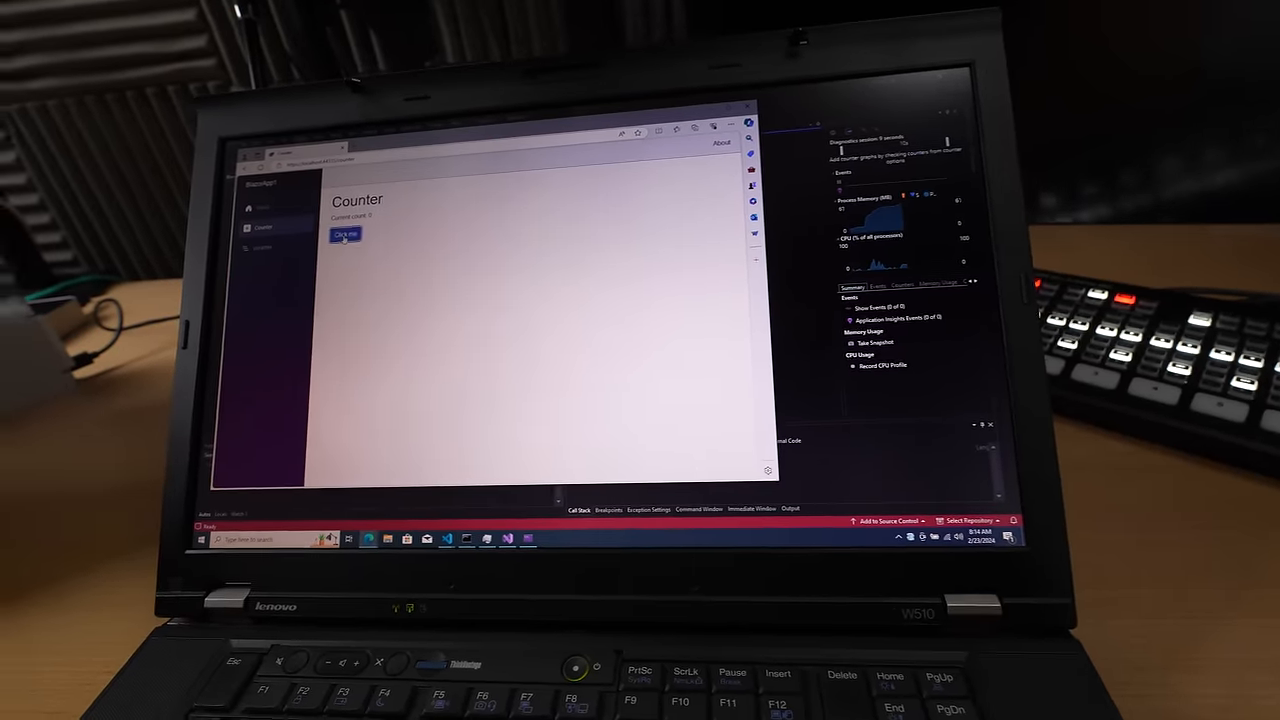
left_click(225, 237)
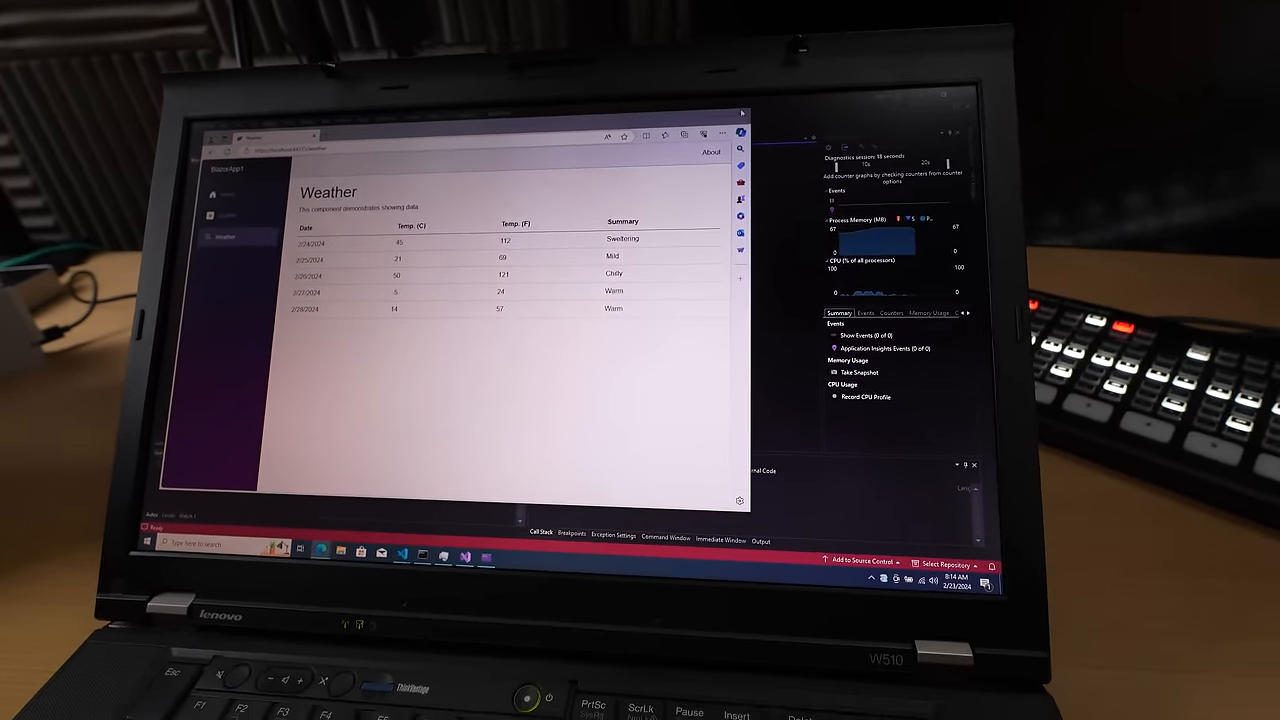